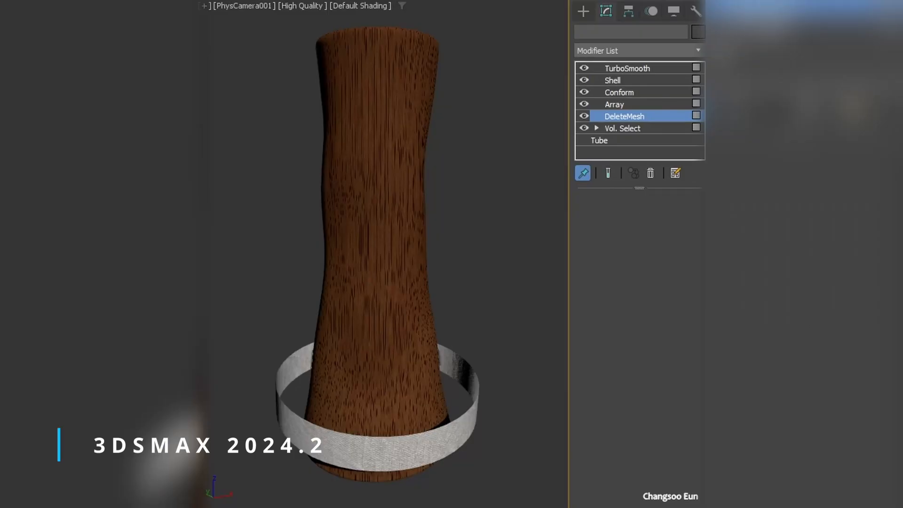
# Open the Conform modifier settings for the cloth bands wrapped around Cylinder001.
pyautogui.click(619, 104)
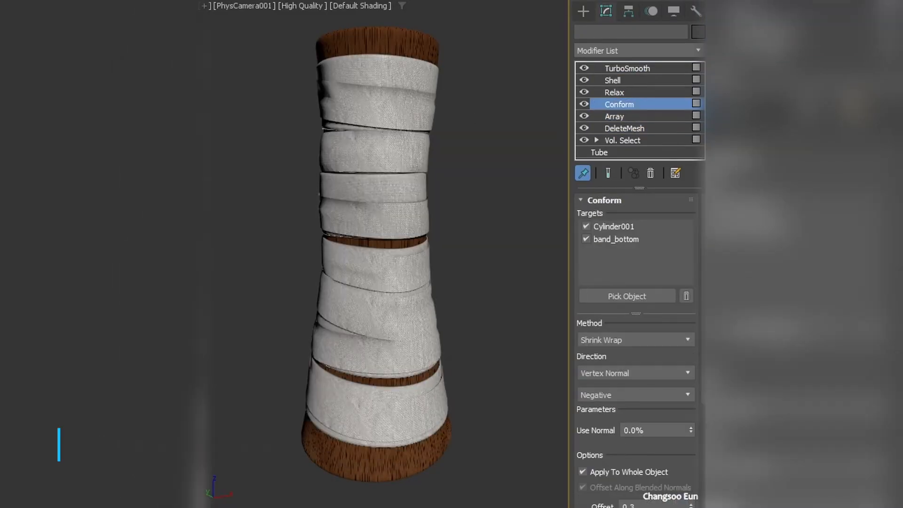
pyautogui.click(627, 67)
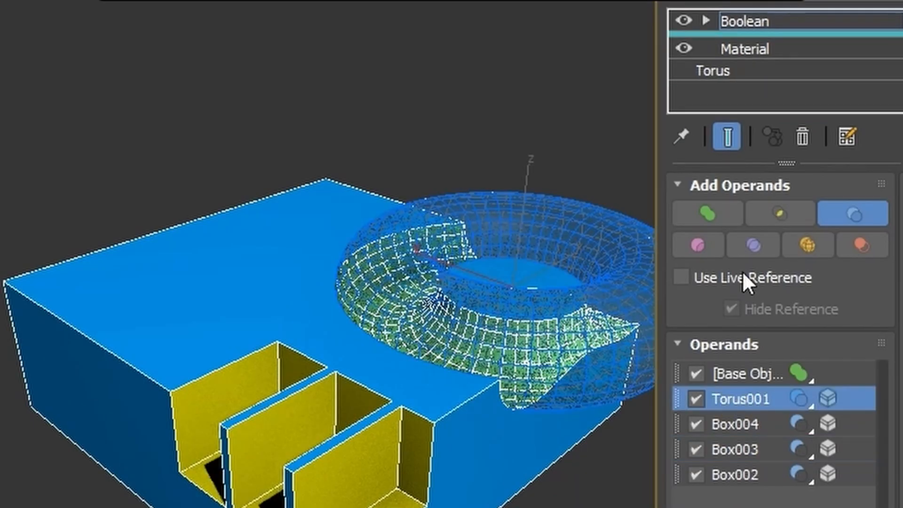
pyautogui.moveTo(708, 52)
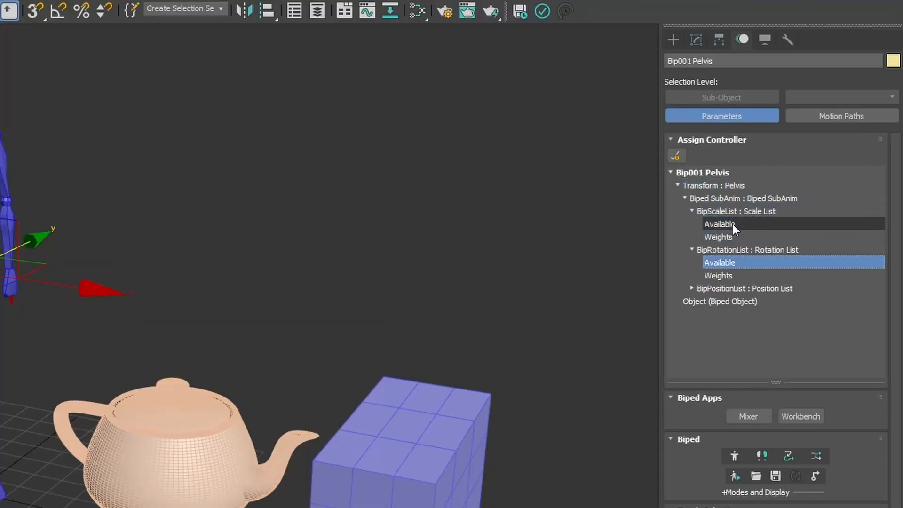
# Replace the teapot's position controller with a Position List controller.
pyautogui.click(719, 237)
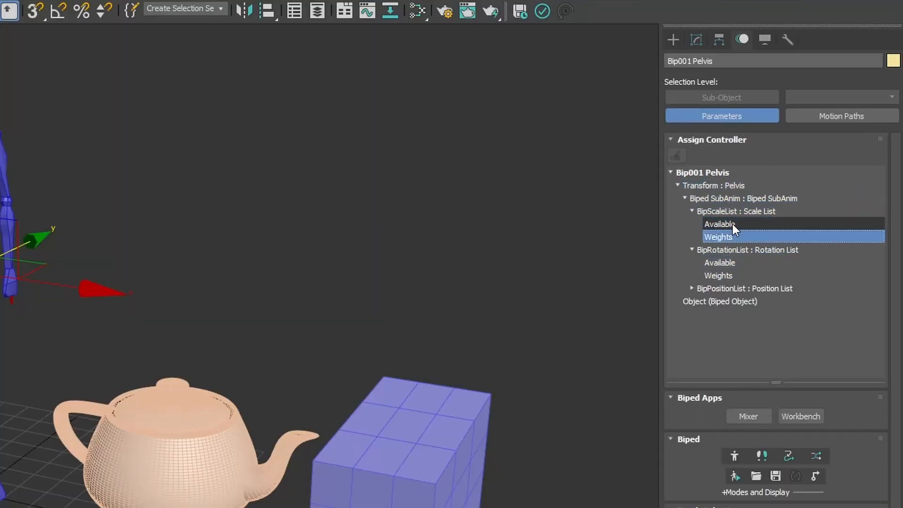
pyautogui.click(173, 432)
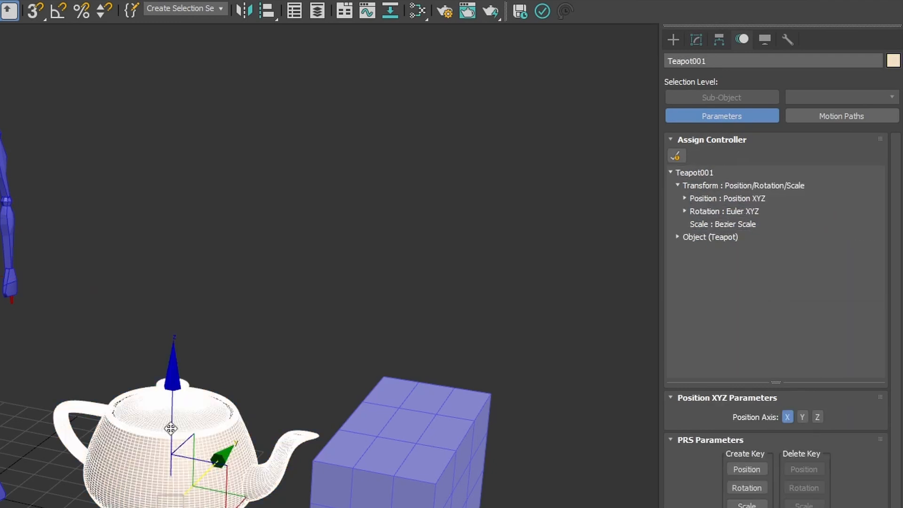
pyautogui.doubleClick(727, 198)
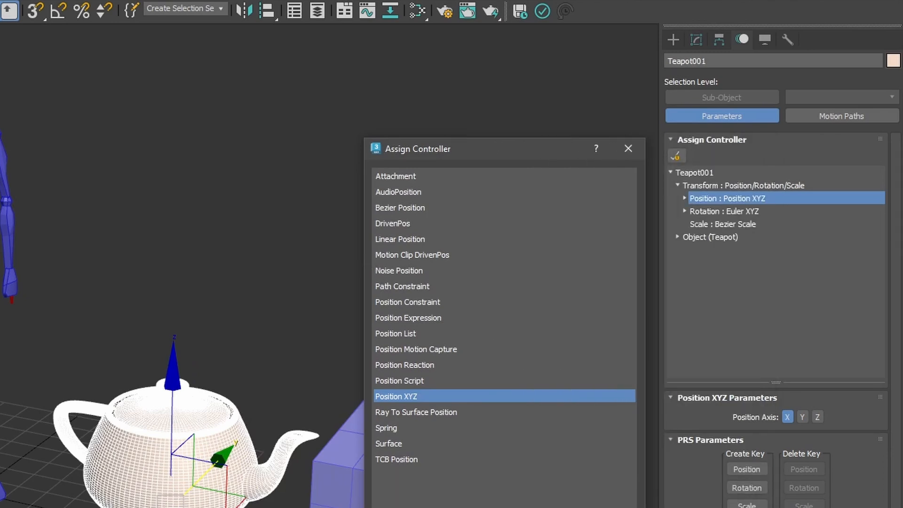
pyautogui.click(399, 208)
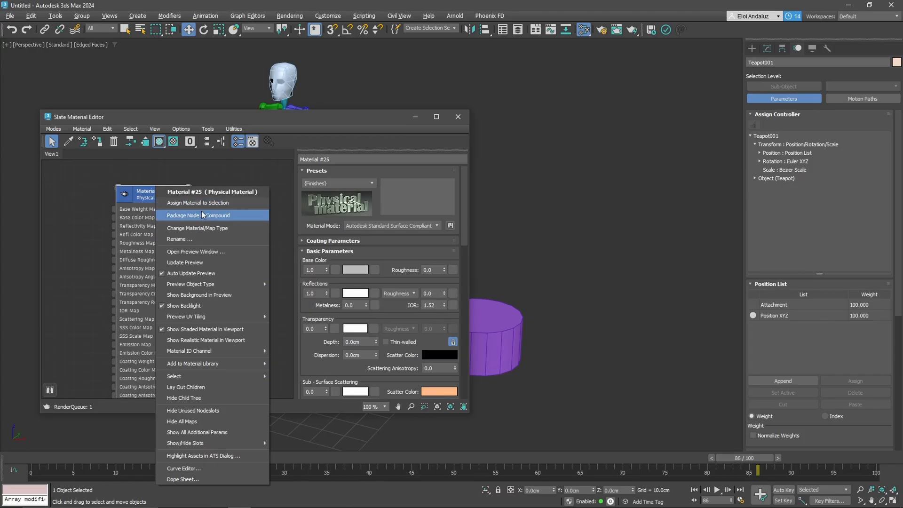
# Assign Material #25 to the teapot and expand its material track.
pyautogui.click(213, 215)
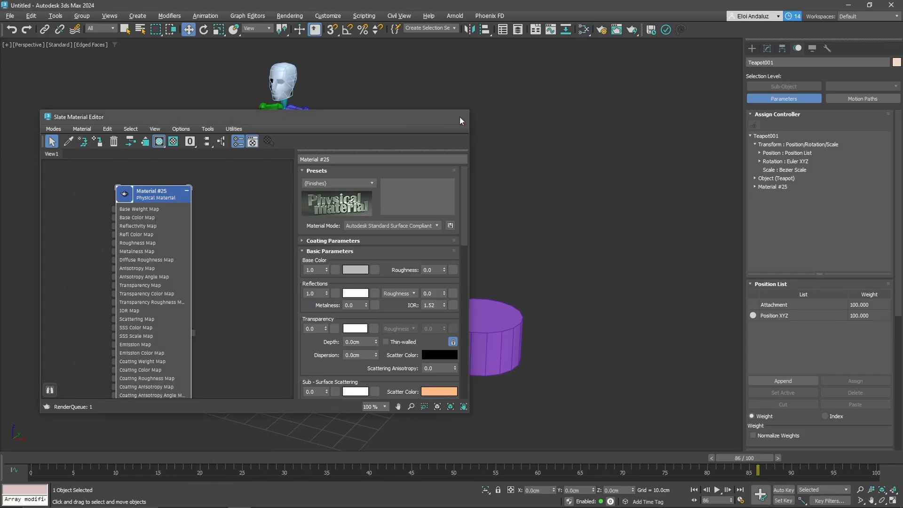
pyautogui.click(461, 117)
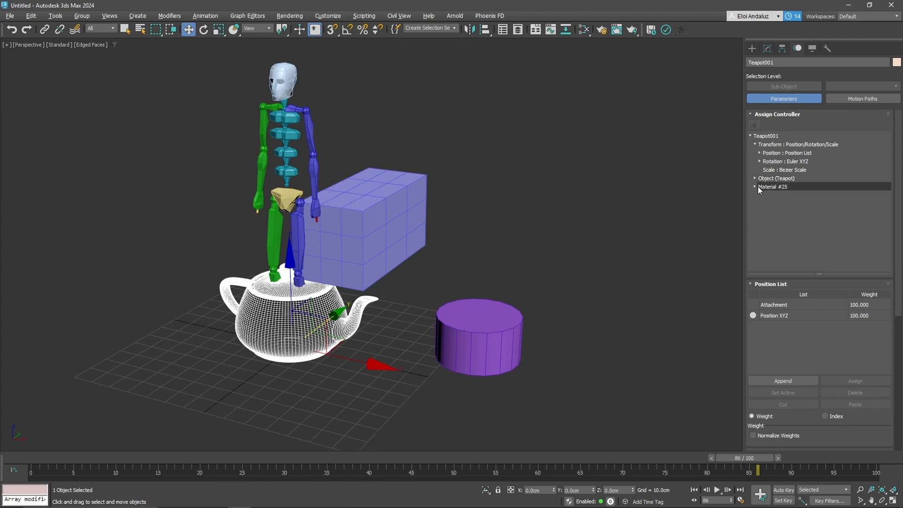
pyautogui.click(755, 187)
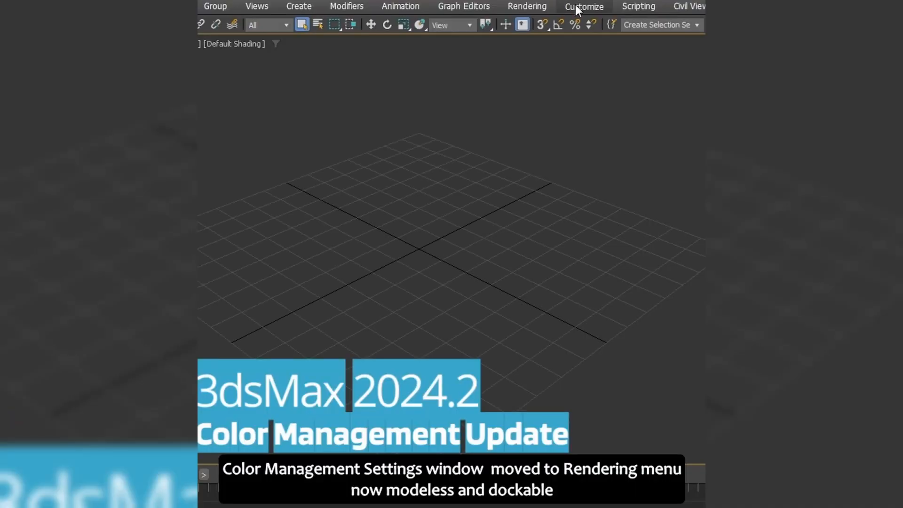
# Open Preferences and view the Color Management tab.
pyautogui.click(583, 6)
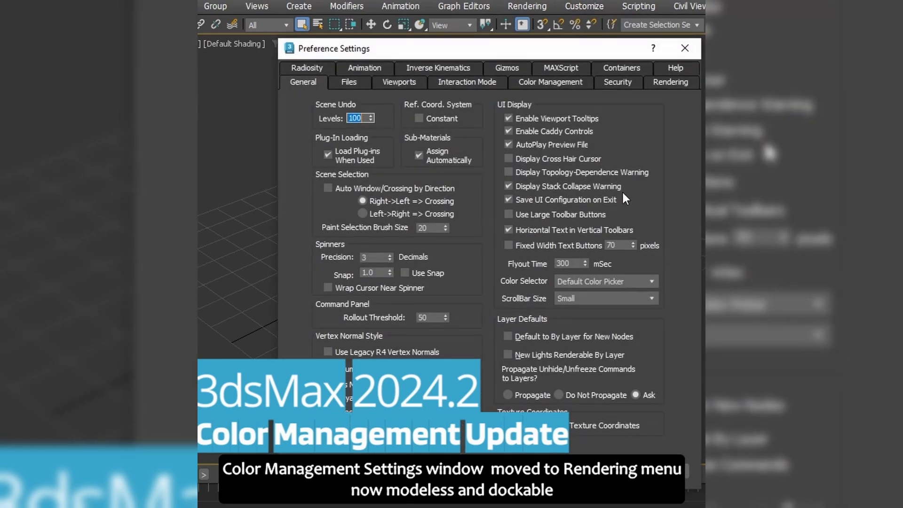
pyautogui.click(549, 82)
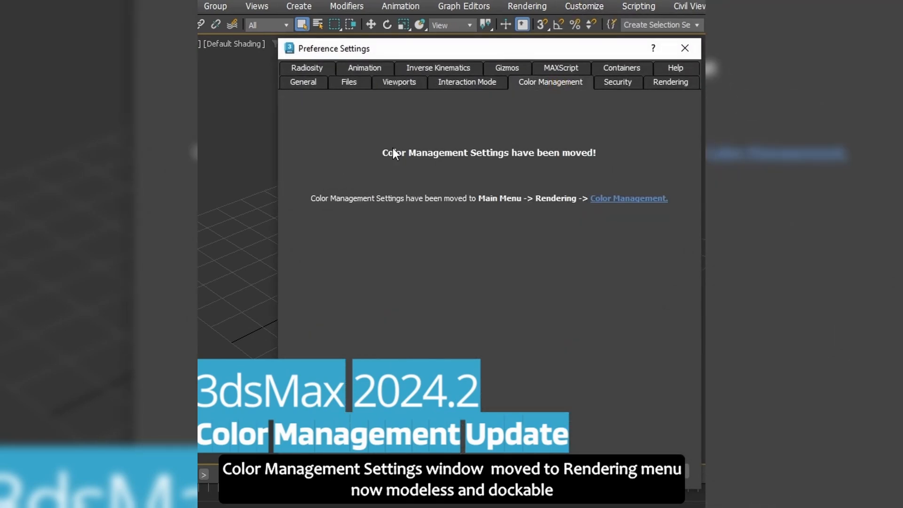
pyautogui.click(526, 7)
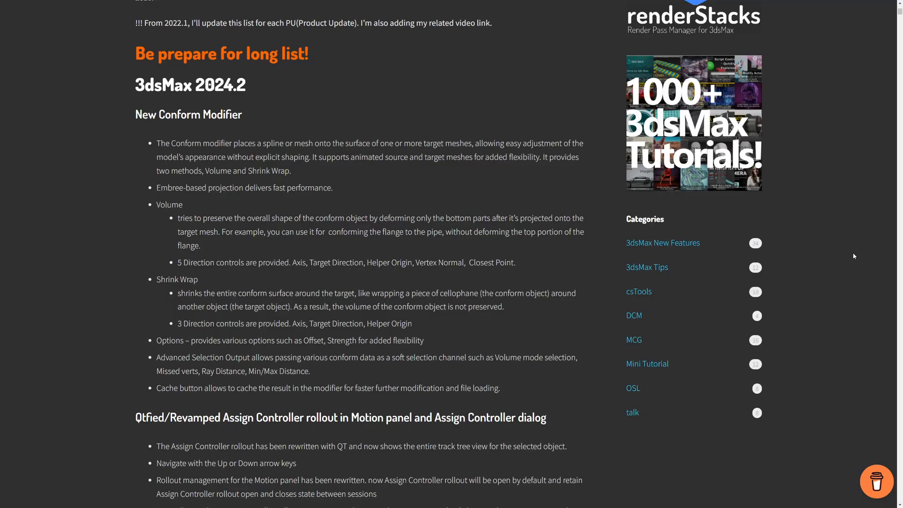
pyautogui.scroll(-3)
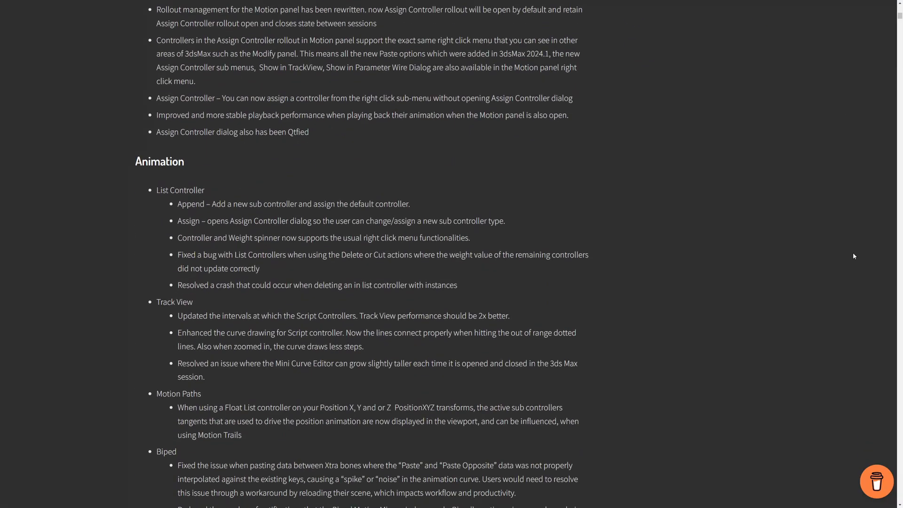
pyautogui.scroll(-3)
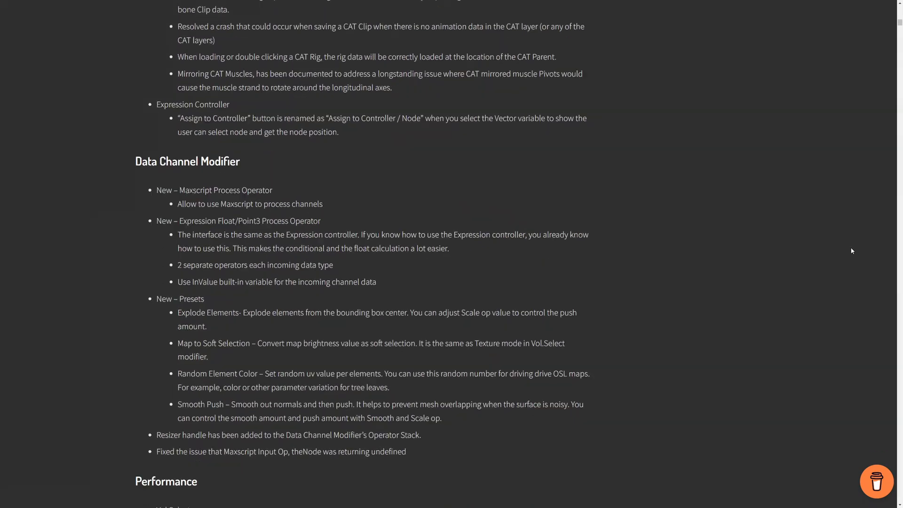
pyautogui.scroll(-3)
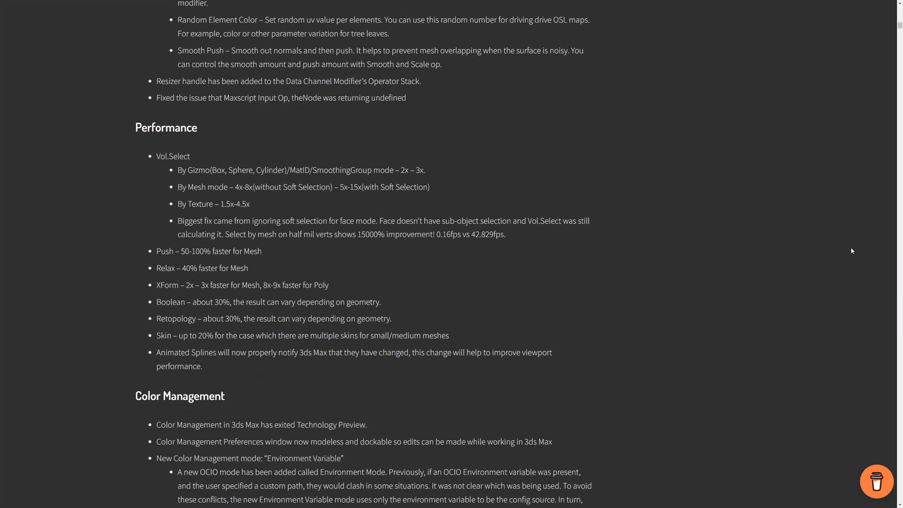
pyautogui.scroll(-3)
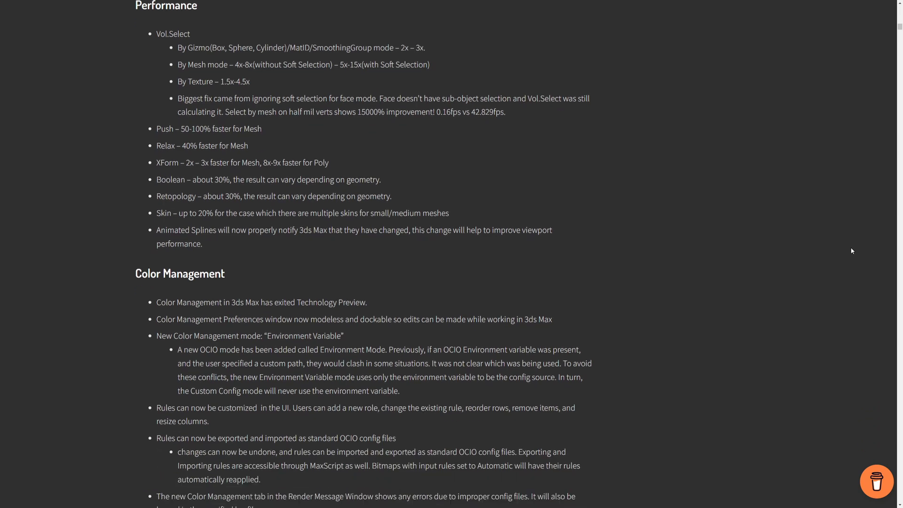
pyautogui.scroll(-3)
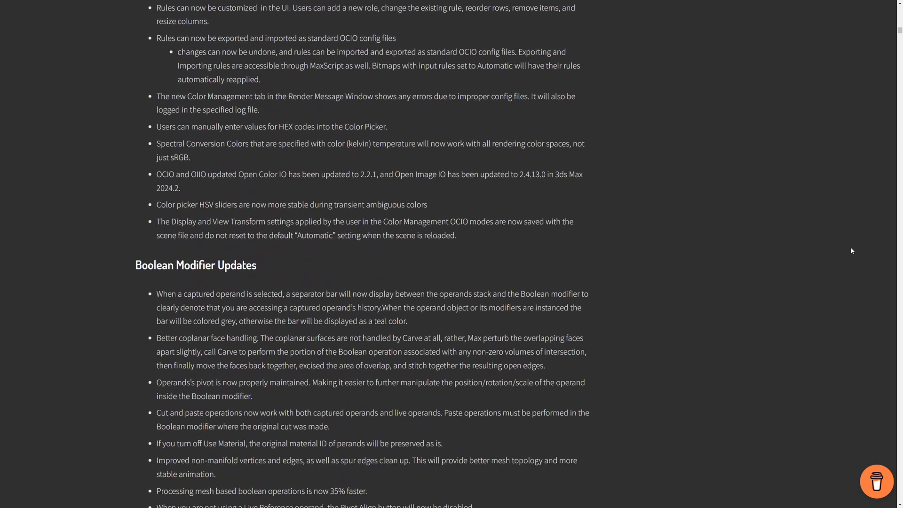
pyautogui.scroll(-3)
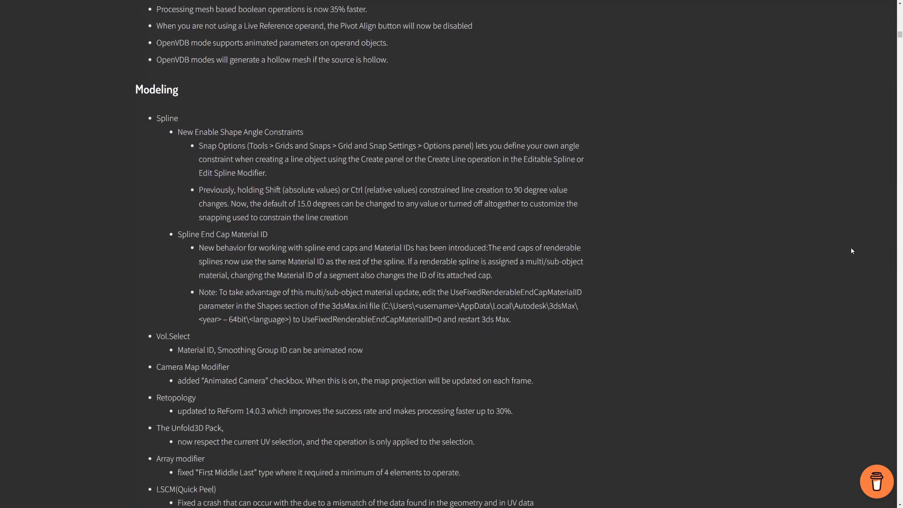
pyautogui.scroll(-3)
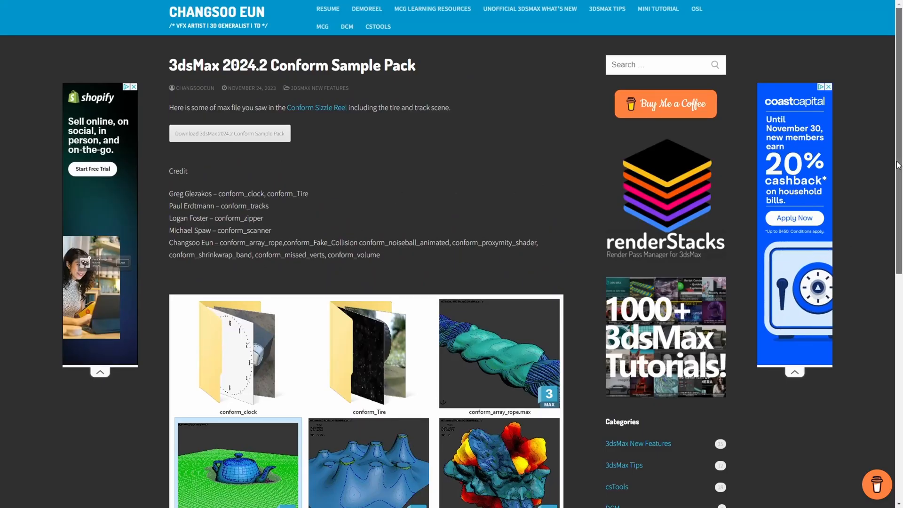
pyautogui.scroll(-3)
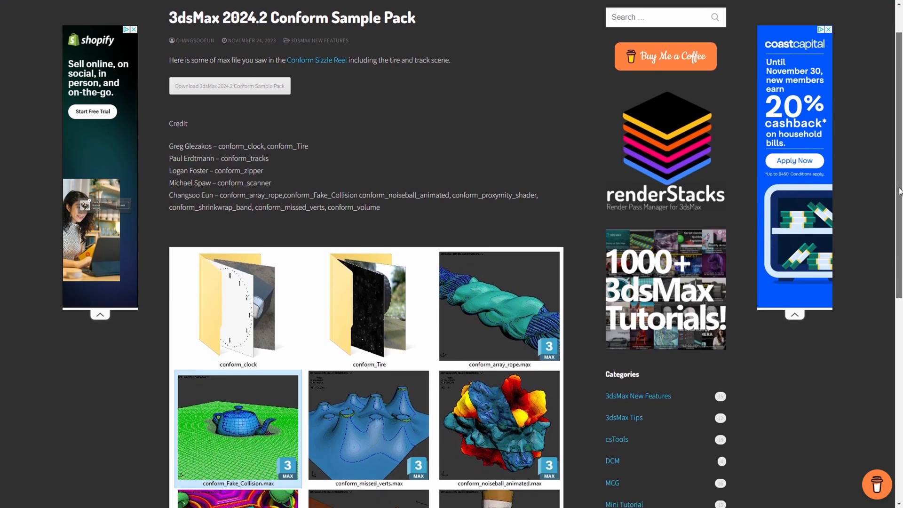
pyautogui.scroll(-3)
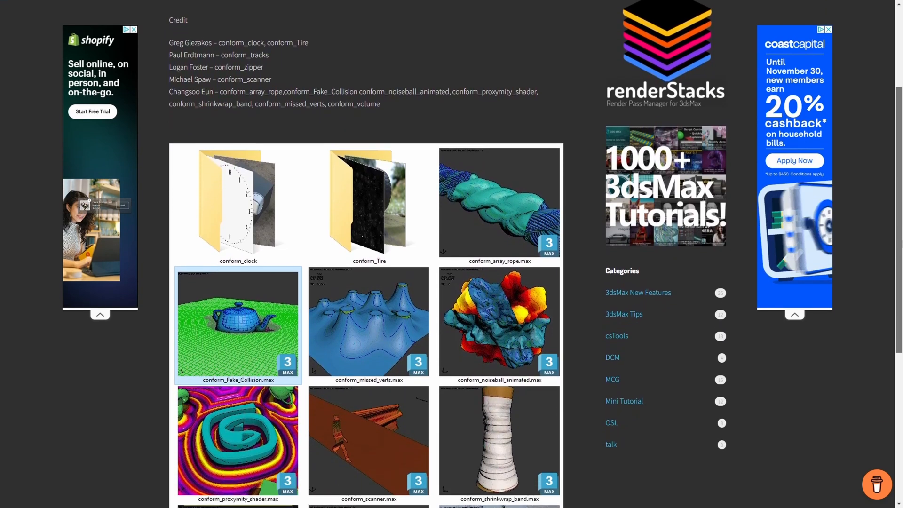
pyautogui.scroll(-3)
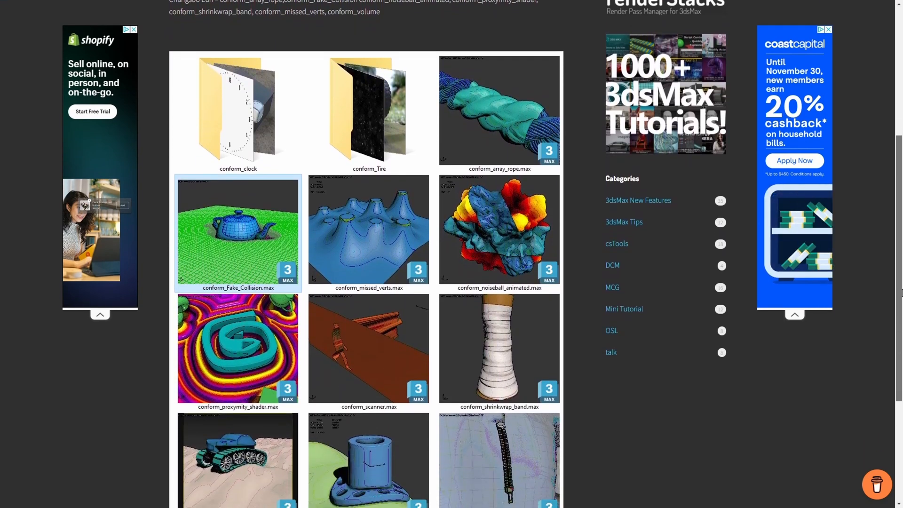
pyautogui.scroll(-3)
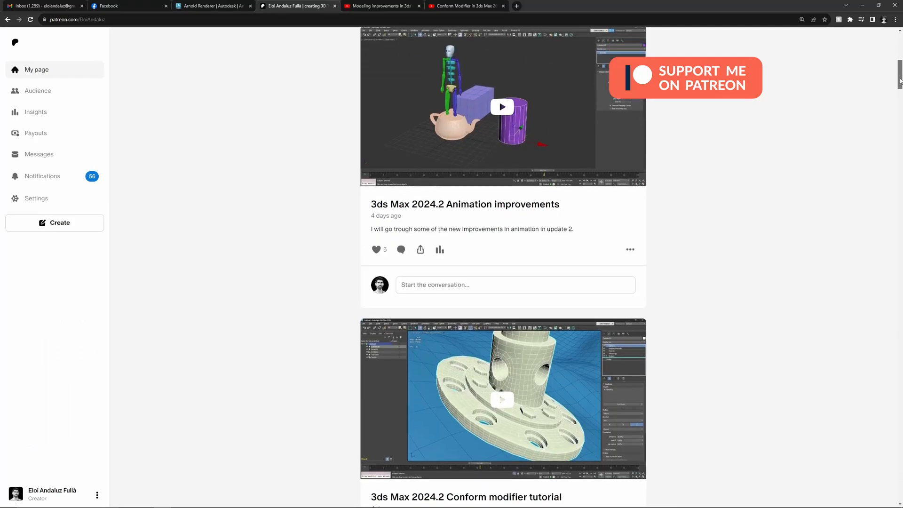
pyautogui.scroll(-3)
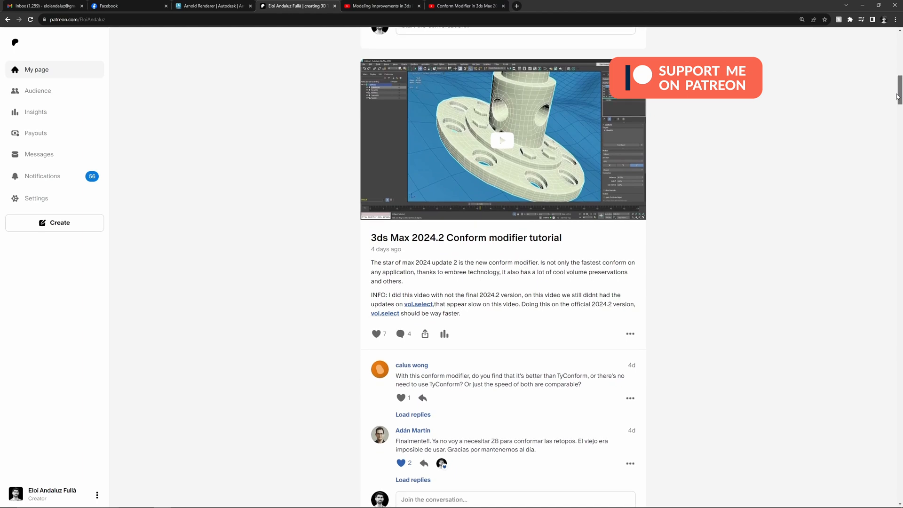
pyautogui.scroll(-3)
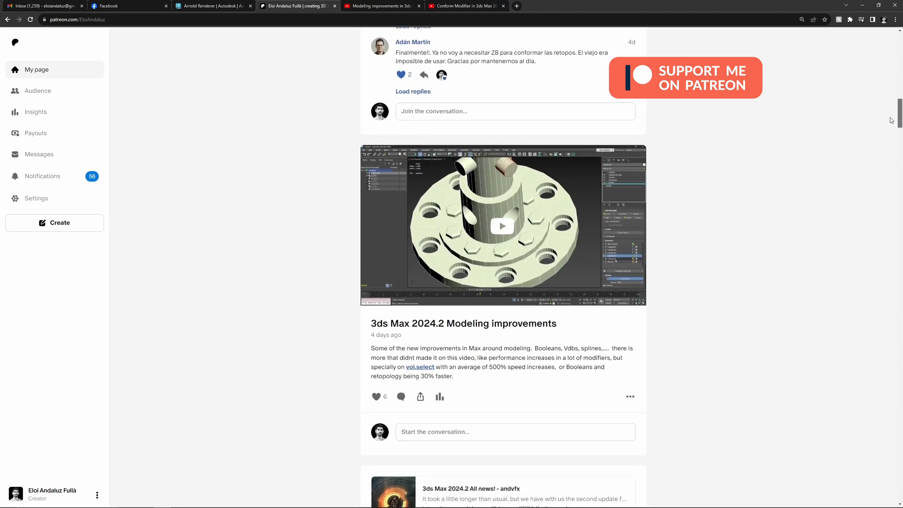
pyautogui.click(466, 6)
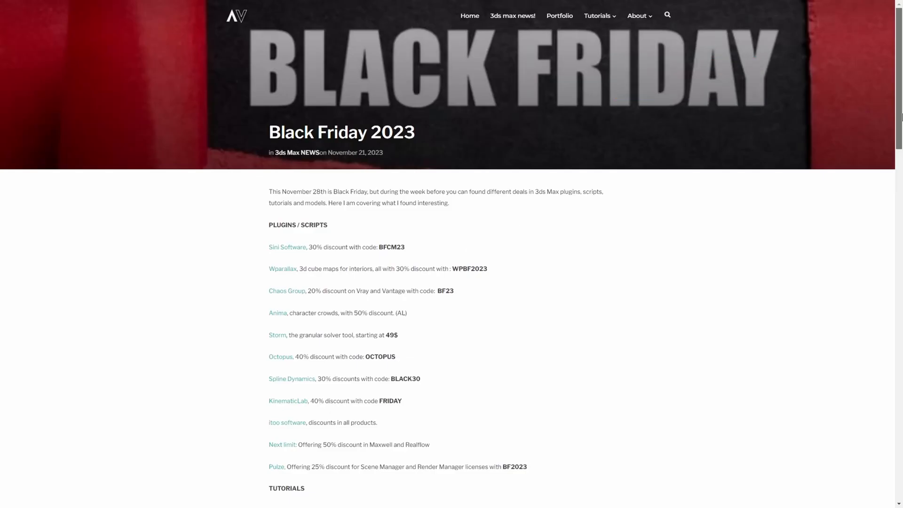
pyautogui.scroll(-3)
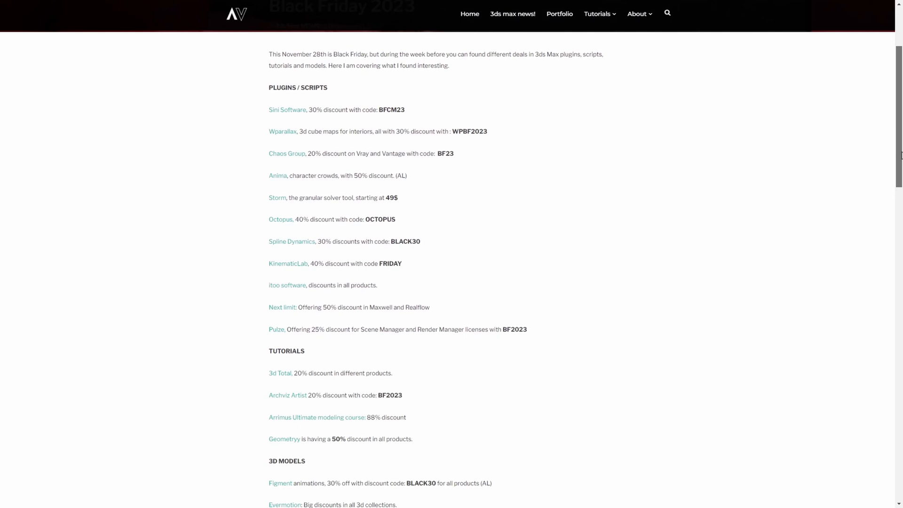
pyautogui.scroll(-3)
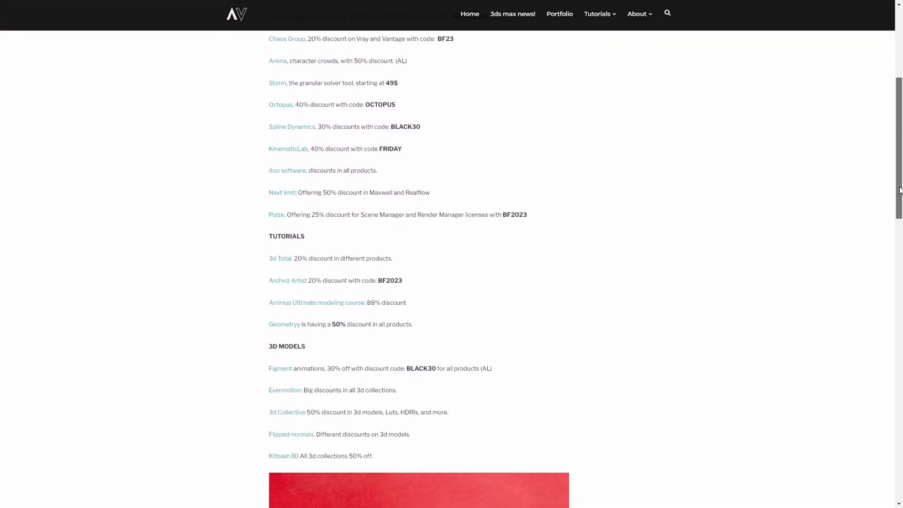
pyautogui.scroll(-3)
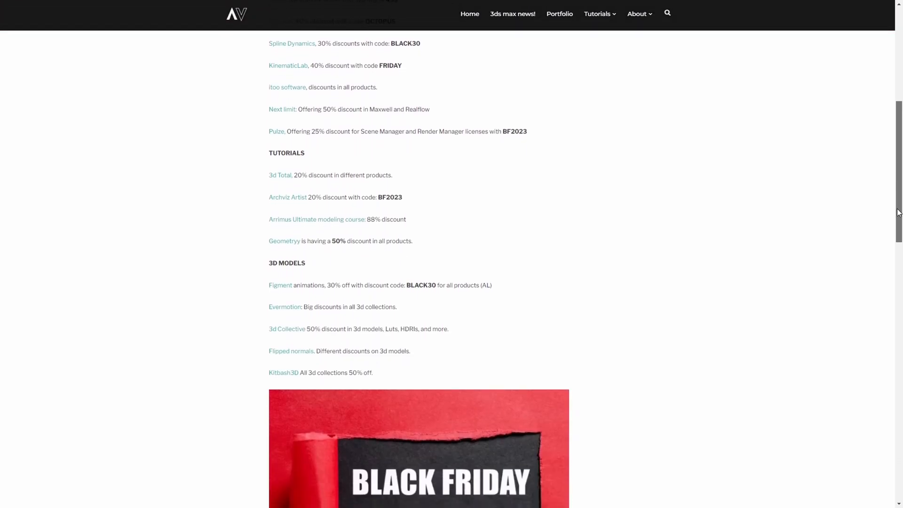
pyautogui.scroll(-3)
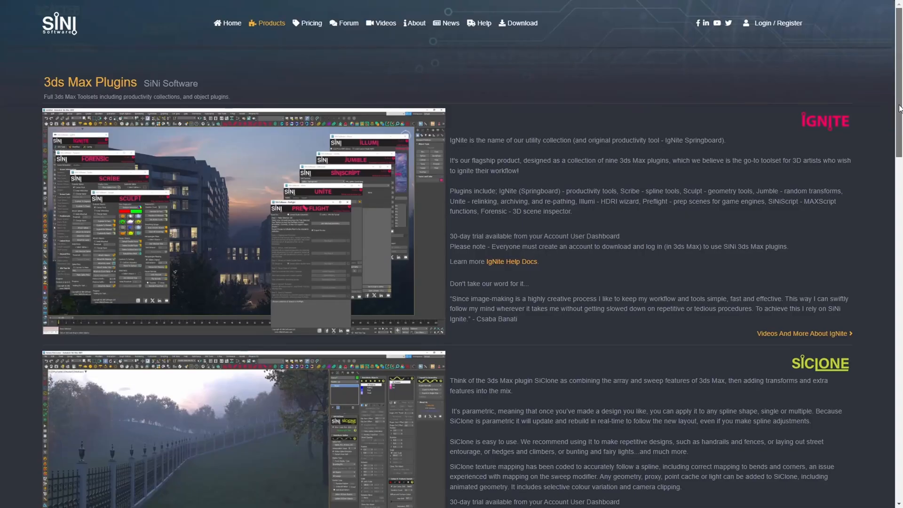
# Scroll the SiNi plugins page past IgNite, SiClone, Disperse, ProxSi and Forensic.
pyautogui.scroll(-3)
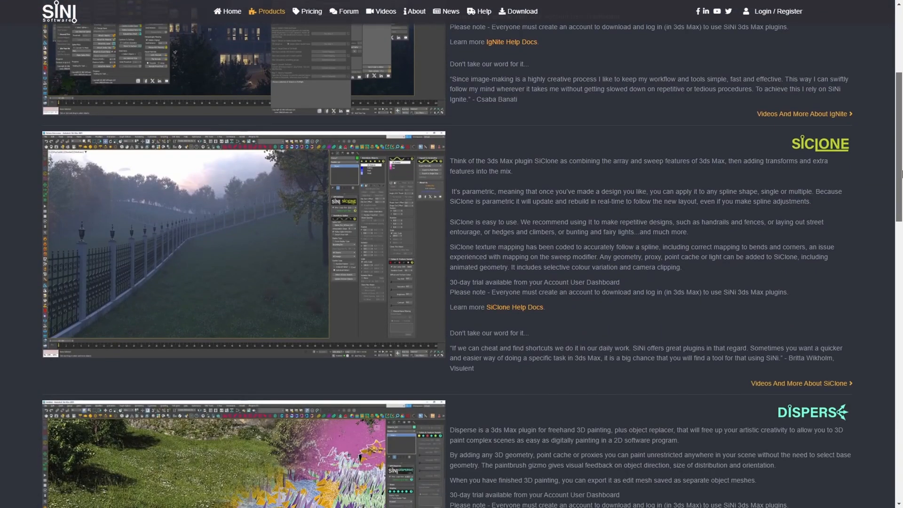
pyautogui.scroll(-3)
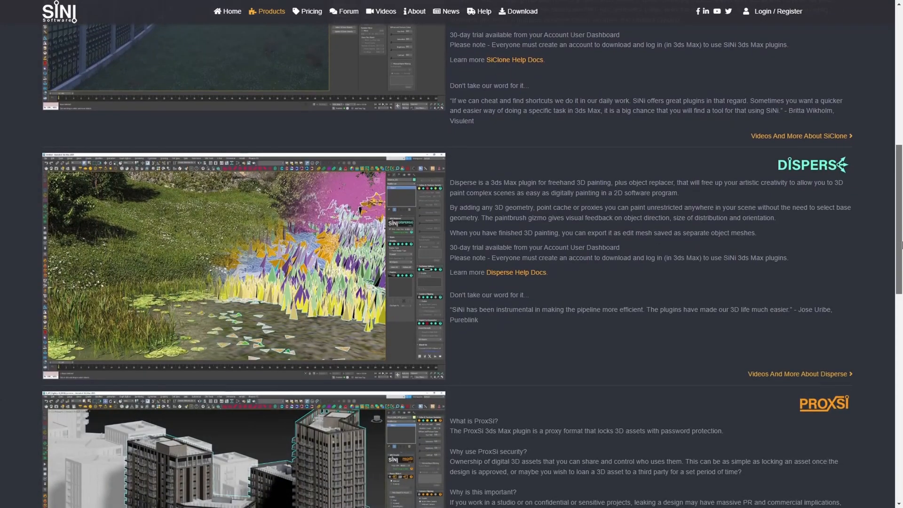
pyautogui.scroll(-3)
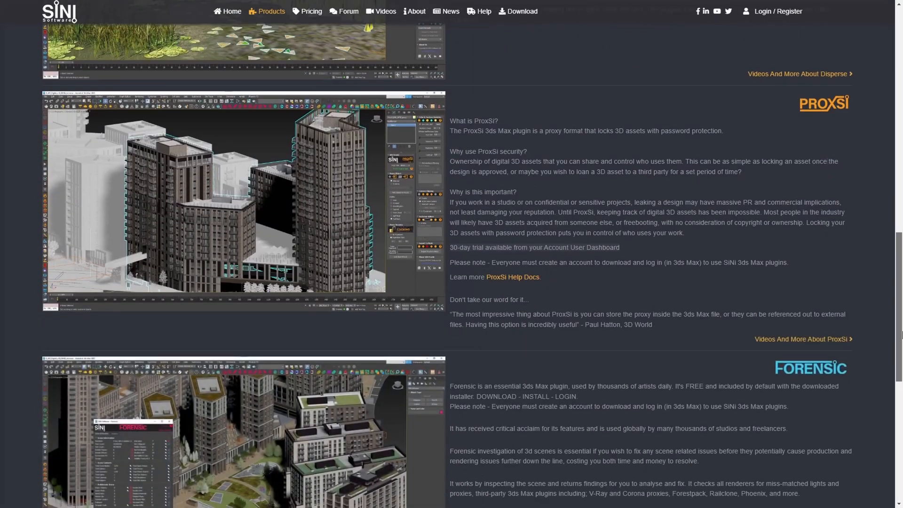
pyautogui.scroll(-3)
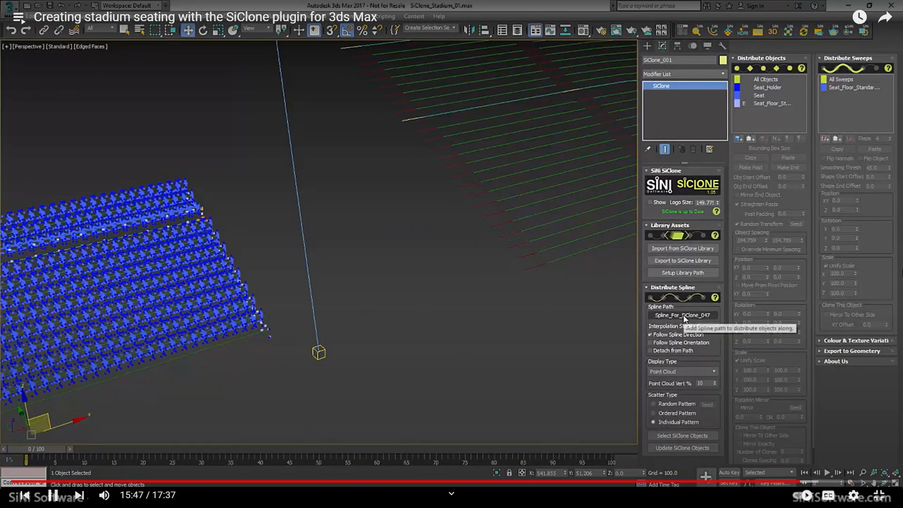
pyautogui.click(682, 316)
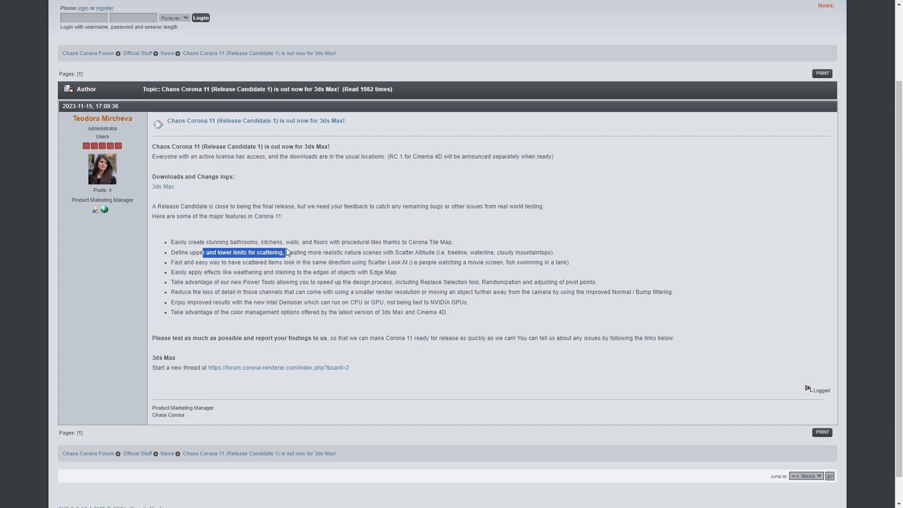
pyautogui.moveTo(218, 264)
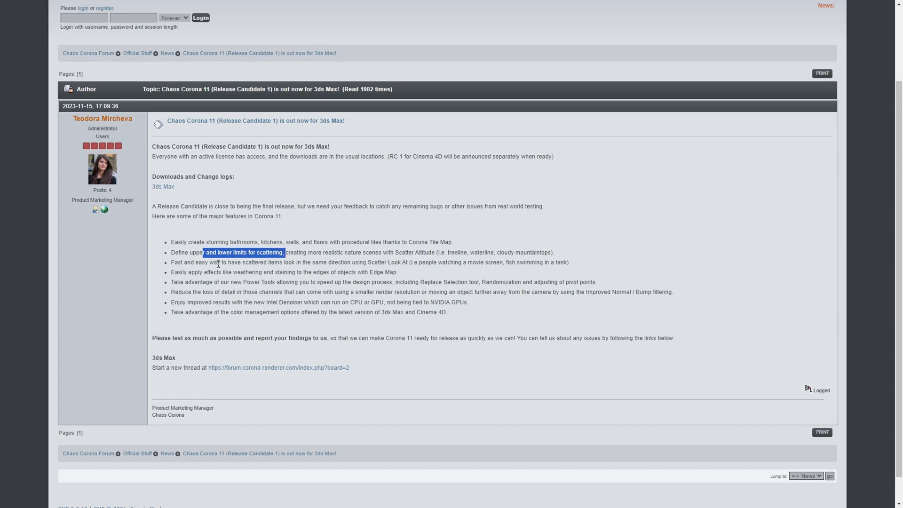
pyautogui.moveTo(331, 262)
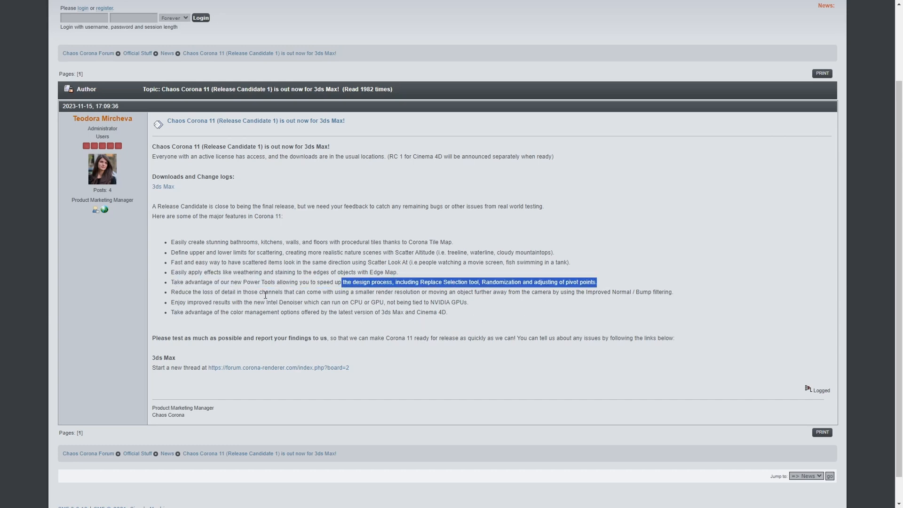
pyautogui.click(263, 302)
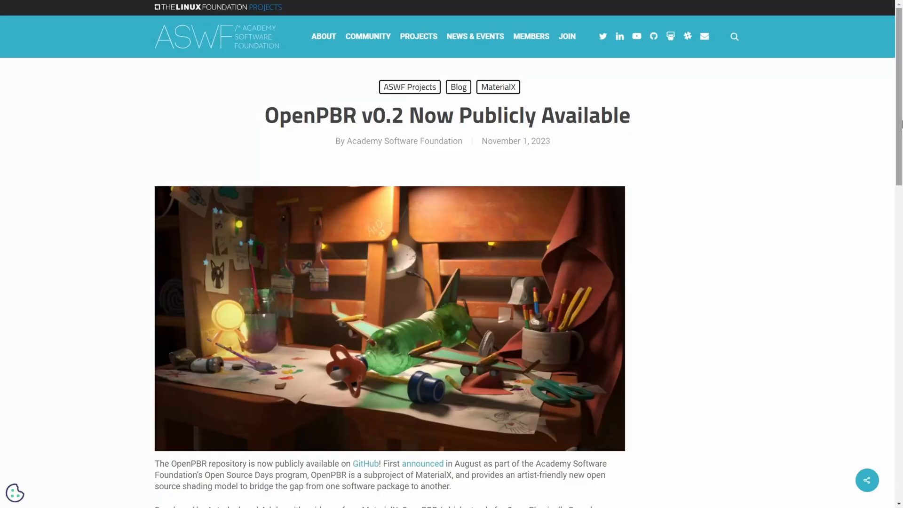
# Open the OpenPBR GitHub repository and scroll its README to the Resources section.
pyautogui.scroll(-3)
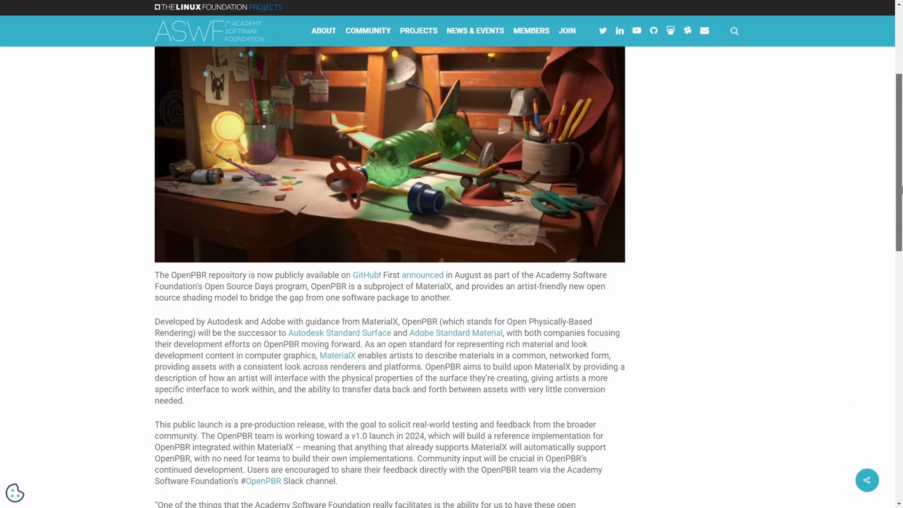
pyautogui.scroll(-3)
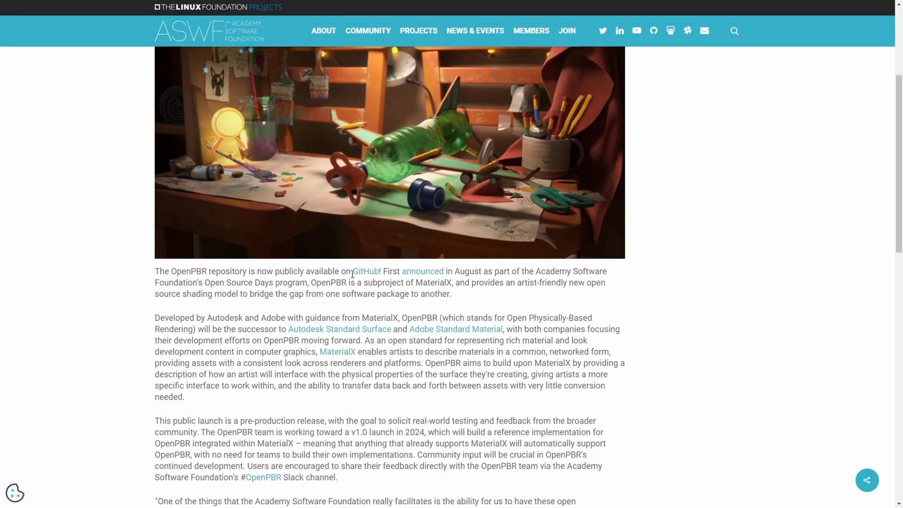
pyautogui.click(365, 272)
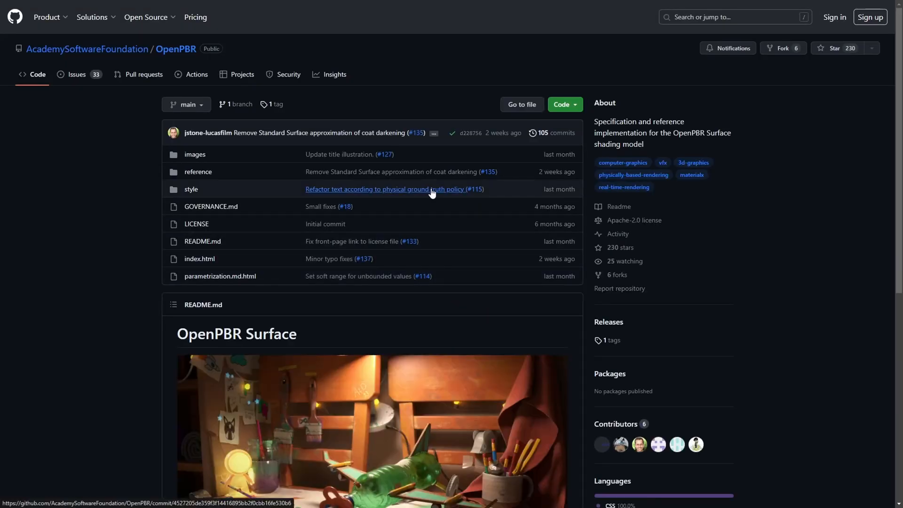
pyautogui.moveTo(444, 169)
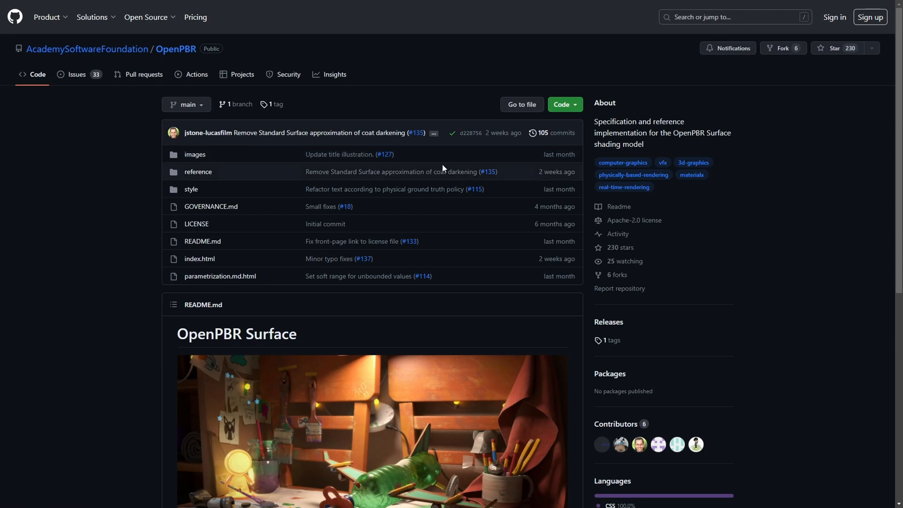
pyautogui.scroll(-3)
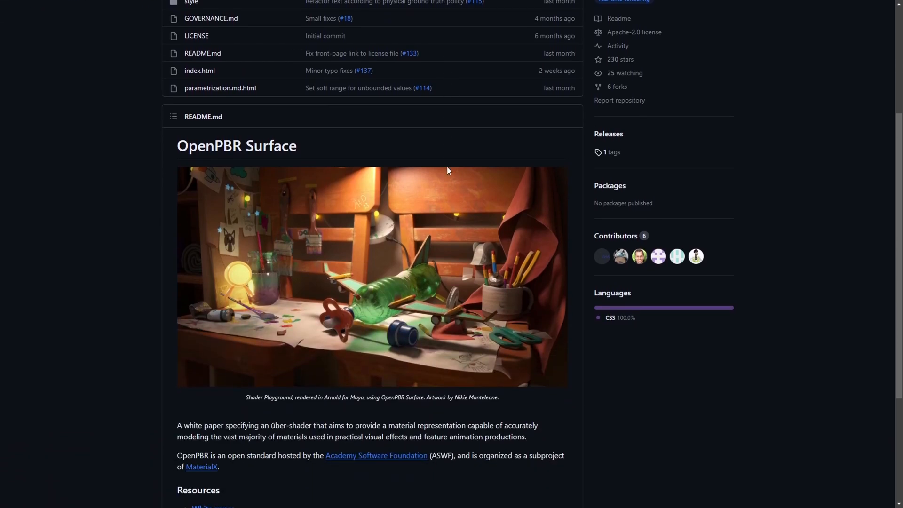
pyautogui.scroll(-3)
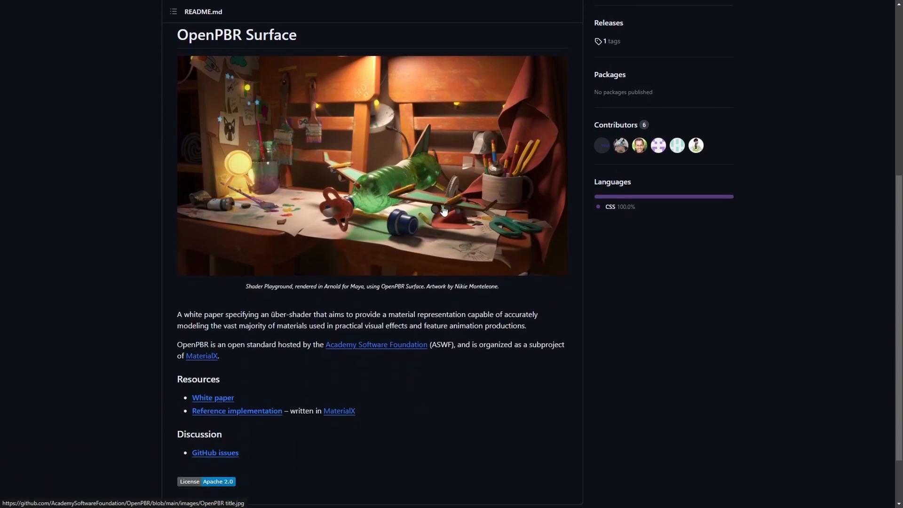
pyautogui.scroll(-3)
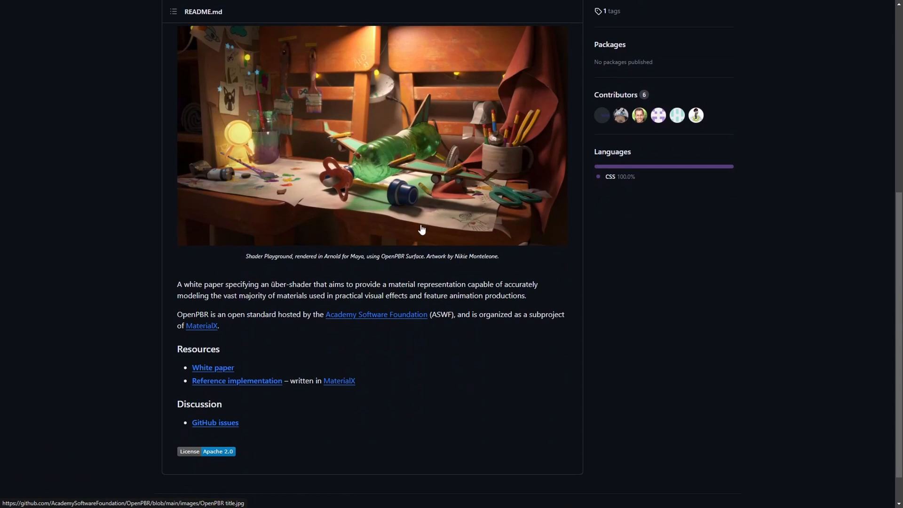
pyautogui.scroll(-3)
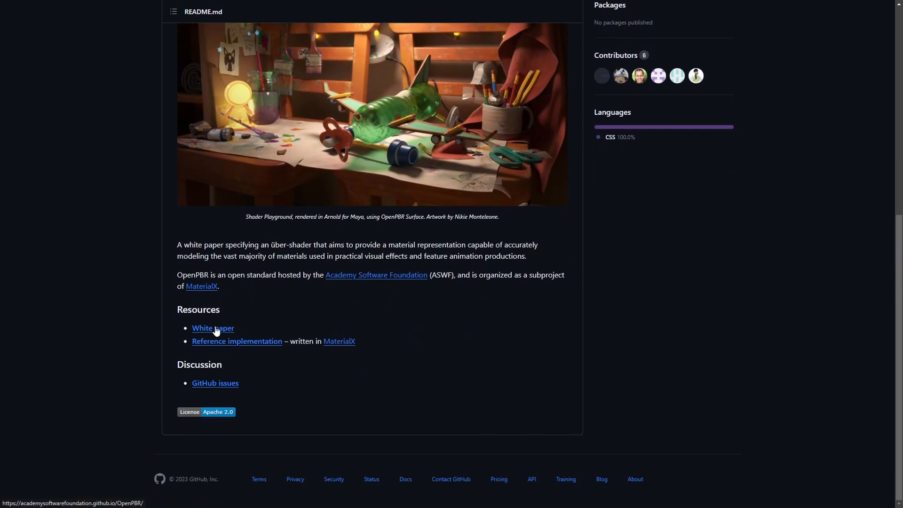
# Open the OpenPBR white paper and scroll to Historical background and objectives.
pyautogui.click(213, 328)
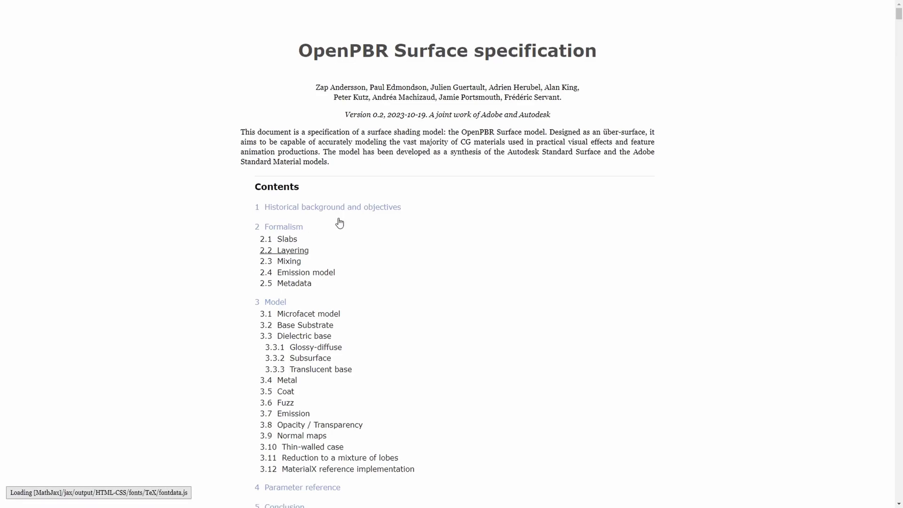
pyautogui.scroll(-3)
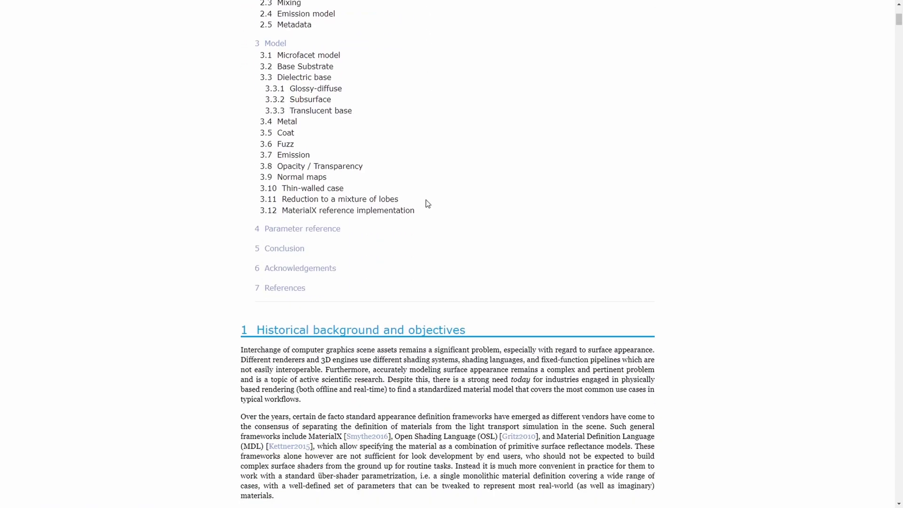
pyautogui.scroll(-3)
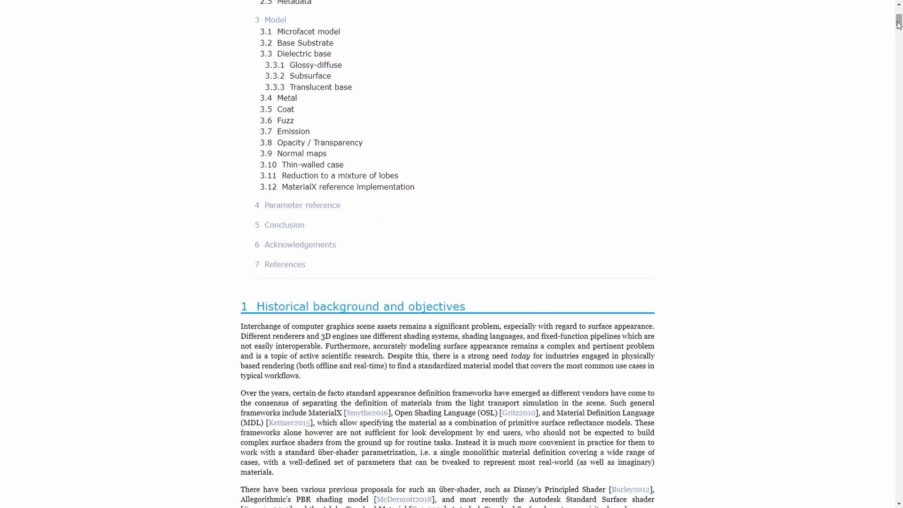
pyautogui.scroll(-3)
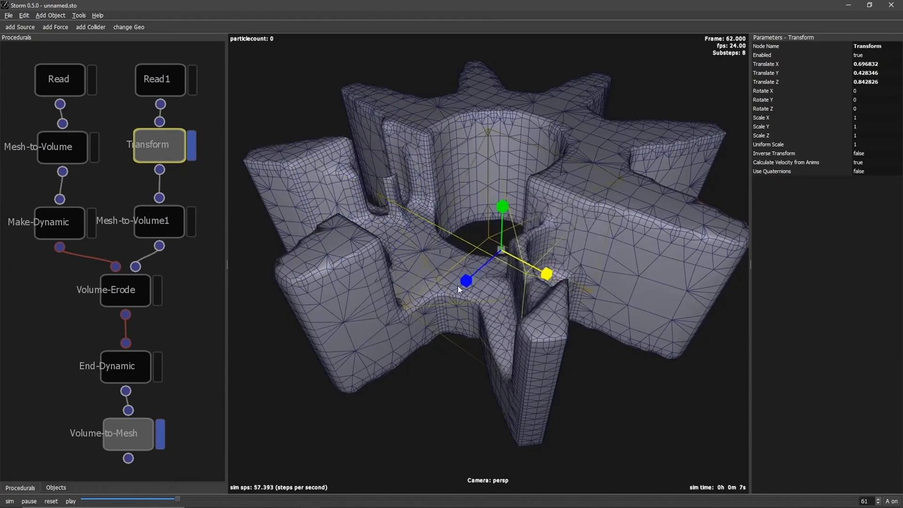
# Inspect the gear mesh in Storm's Transform, Mesh-to-Volume and Volume-Erode graph.
pyautogui.click(71, 502)
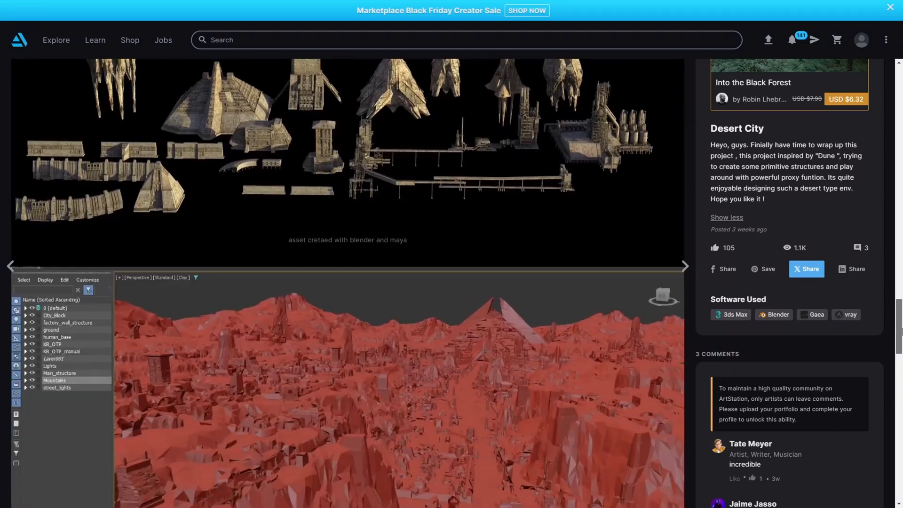
# Scroll the Desert City project, then advance to the Final Fantasy XVI ICONS post.
pyautogui.scroll(-3)
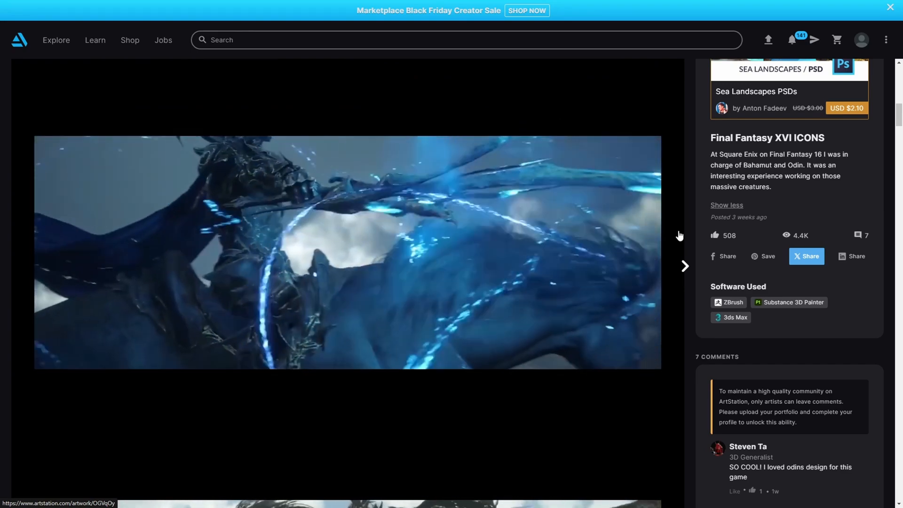
pyautogui.click(684, 266)
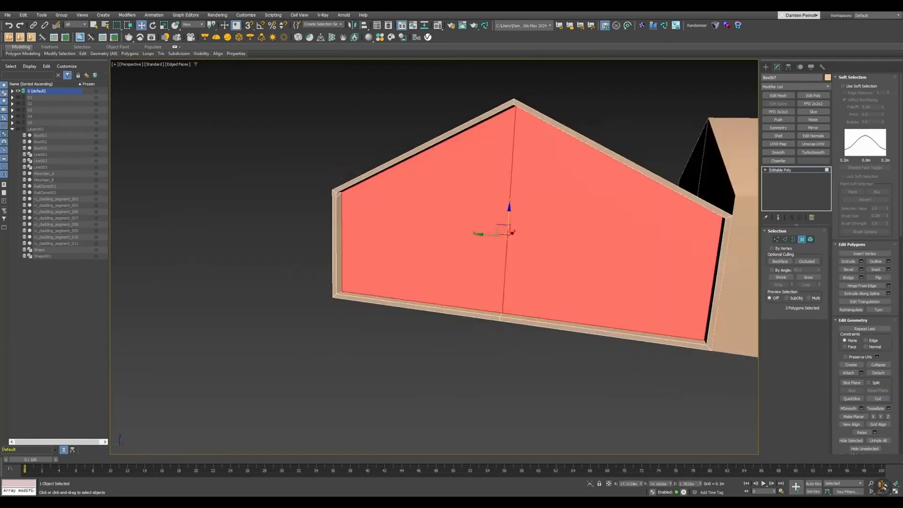
# Select the wall's two front polygons in Editable Poly Polygon mode.
pyautogui.click(776, 239)
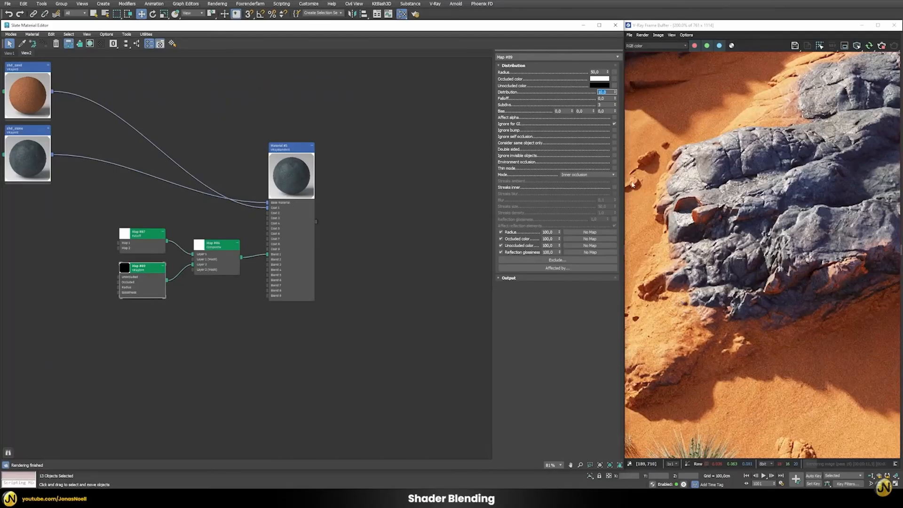
pyautogui.moveTo(724, 275)
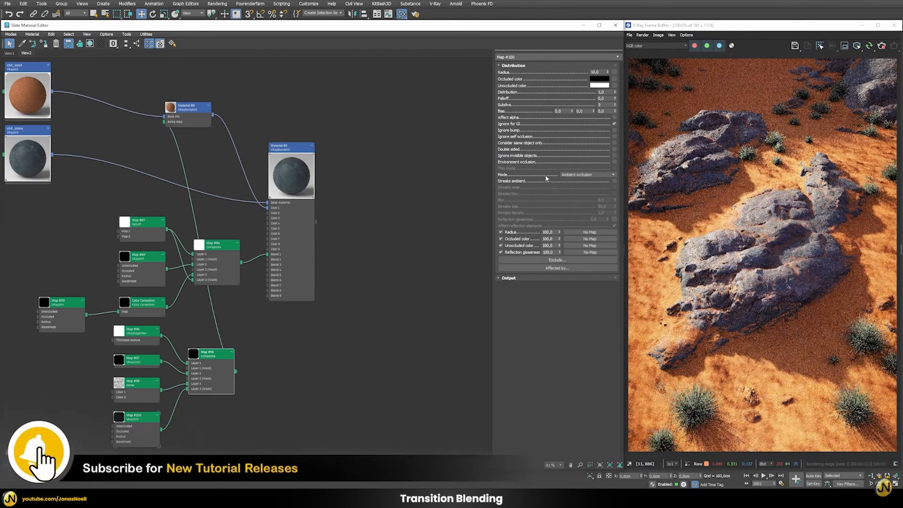
# Wire VRayDirt, Composite and Color Correction maps into the VRayBlendMtl.
pyautogui.click(583, 175)
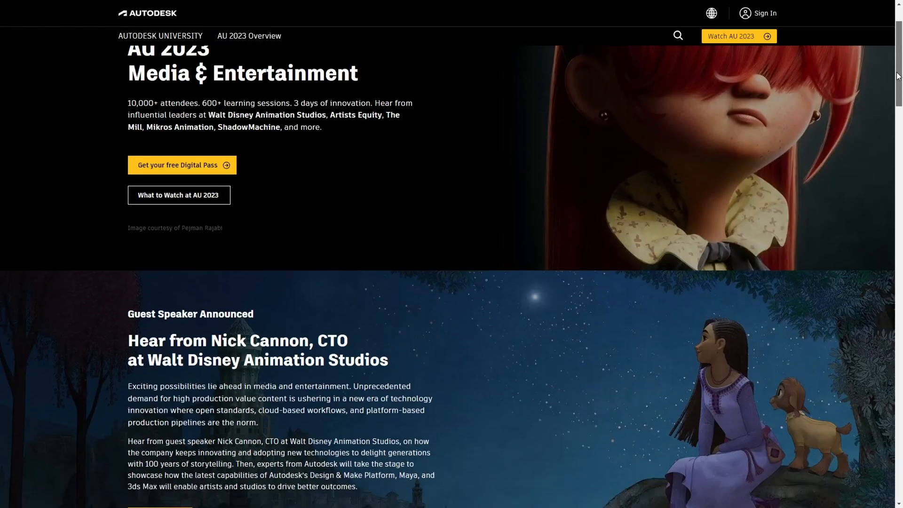
# Scroll the AU 2023 page past spotlight classes, theater talks and keynotes to Digital Meetups.
pyautogui.scroll(-3)
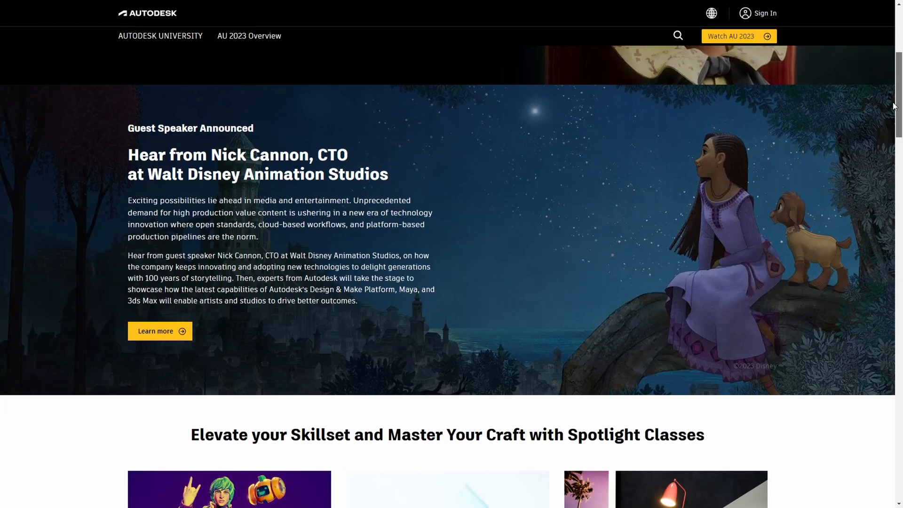
pyautogui.scroll(-3)
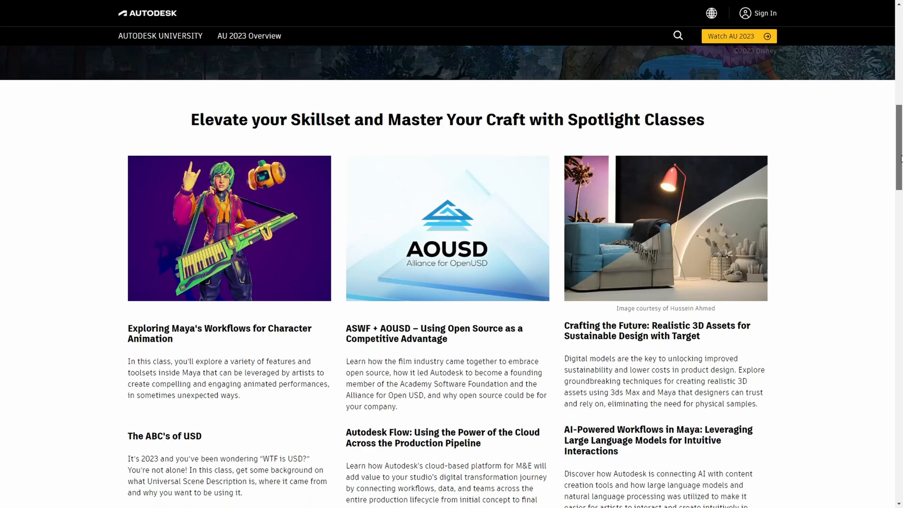
pyautogui.scroll(-3)
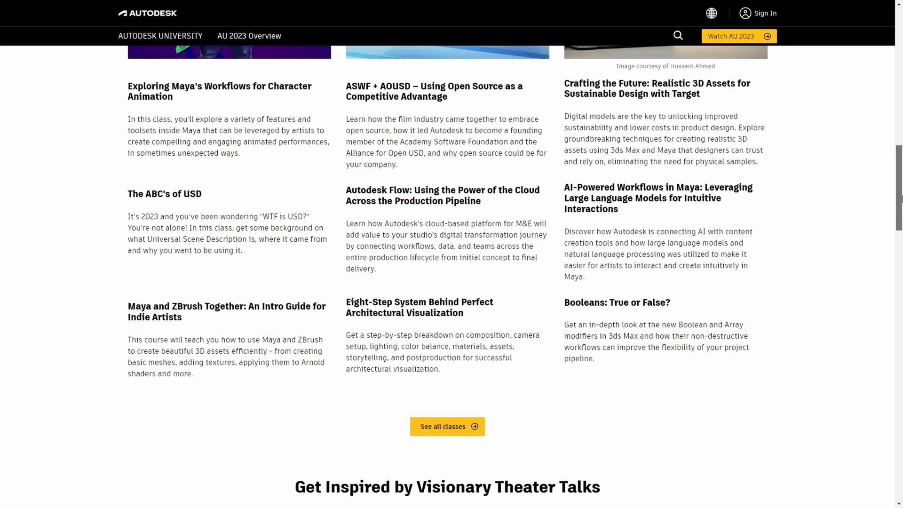
pyautogui.scroll(-3)
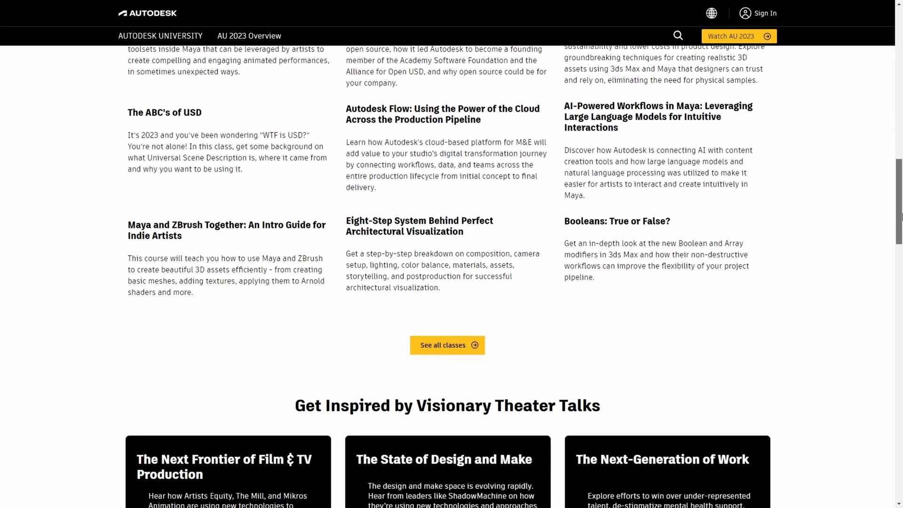
pyautogui.scroll(-3)
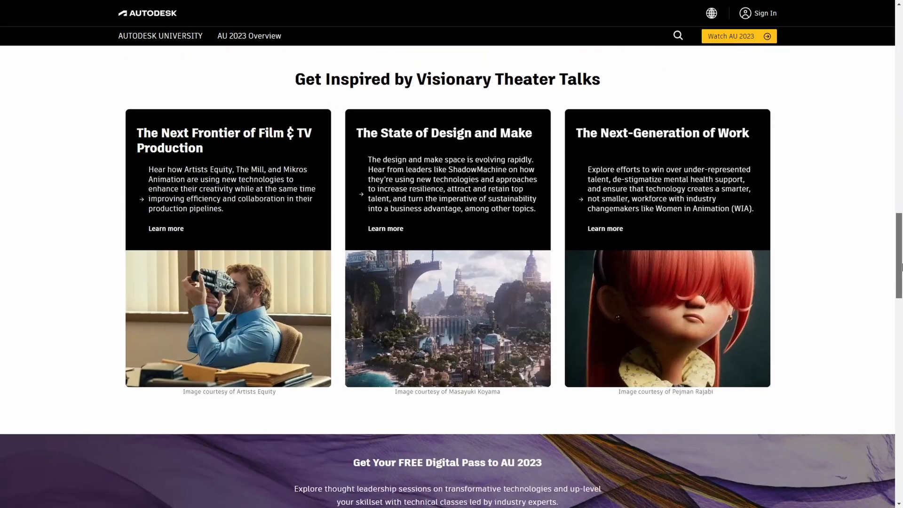
pyautogui.scroll(-3)
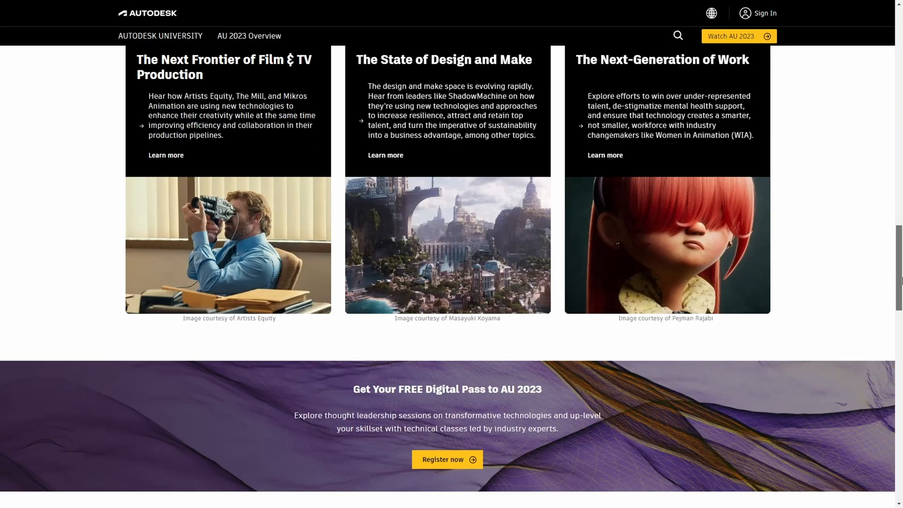
pyautogui.scroll(-3)
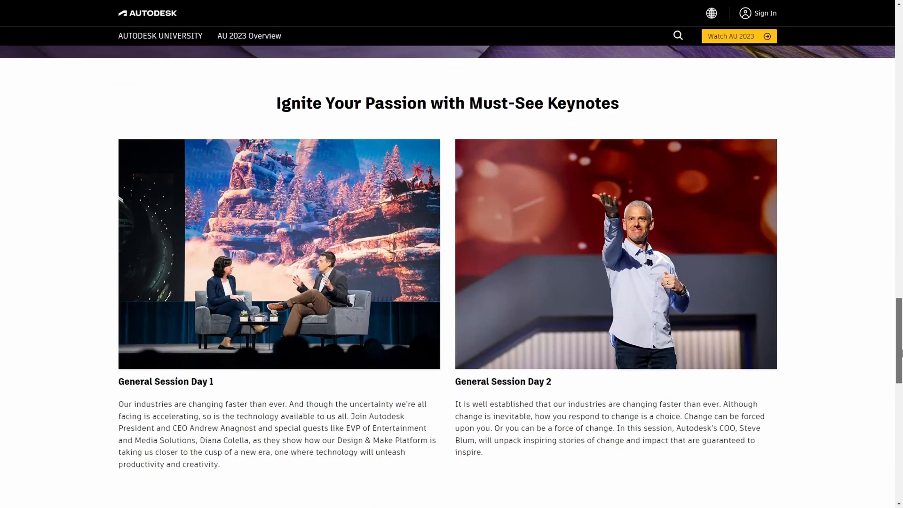
pyautogui.scroll(-3)
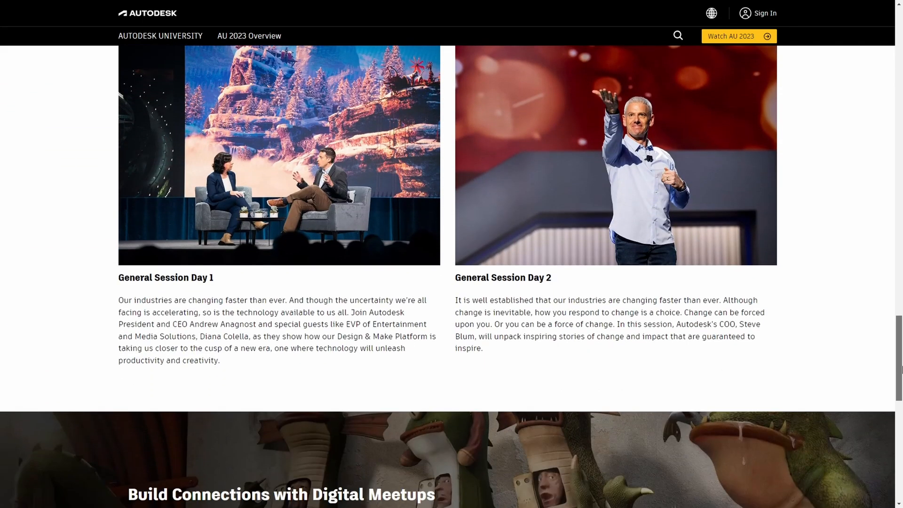
pyautogui.scroll(-3)
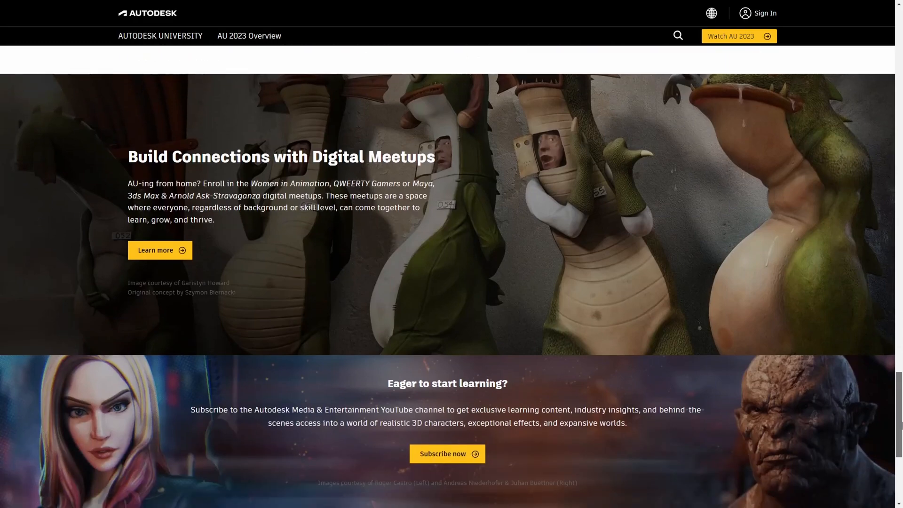